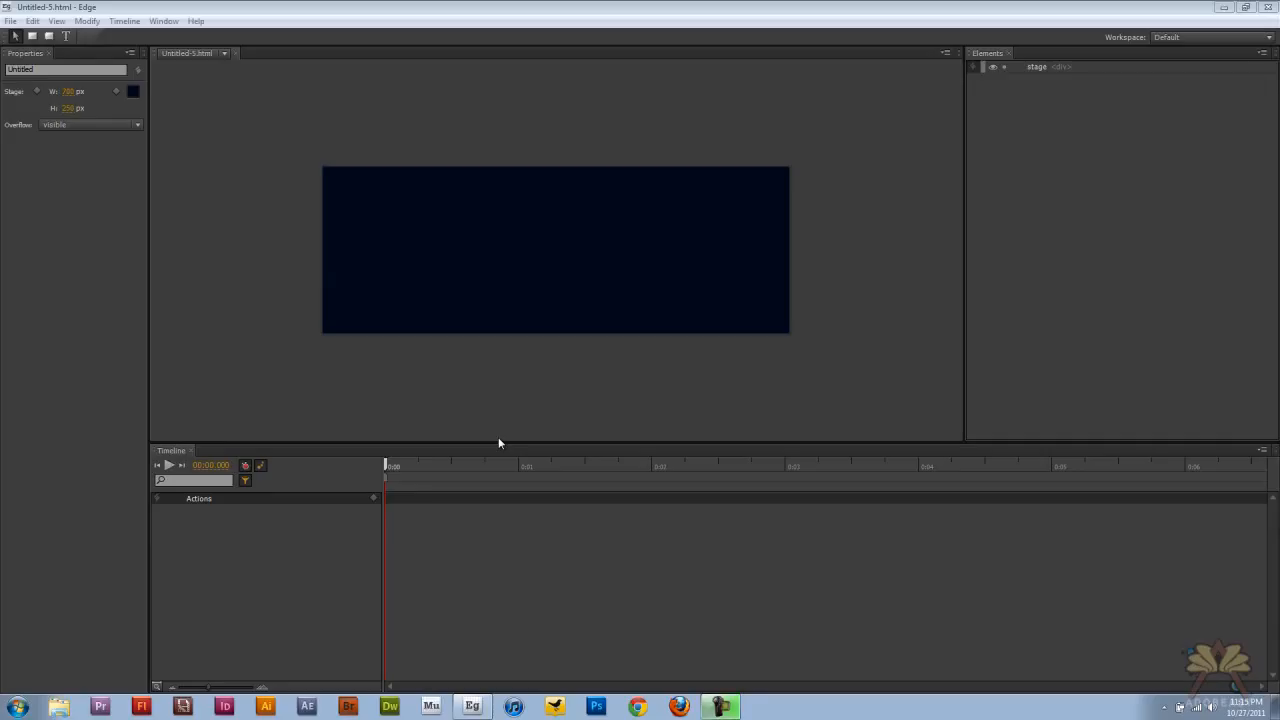
mouse_move(349, 225)
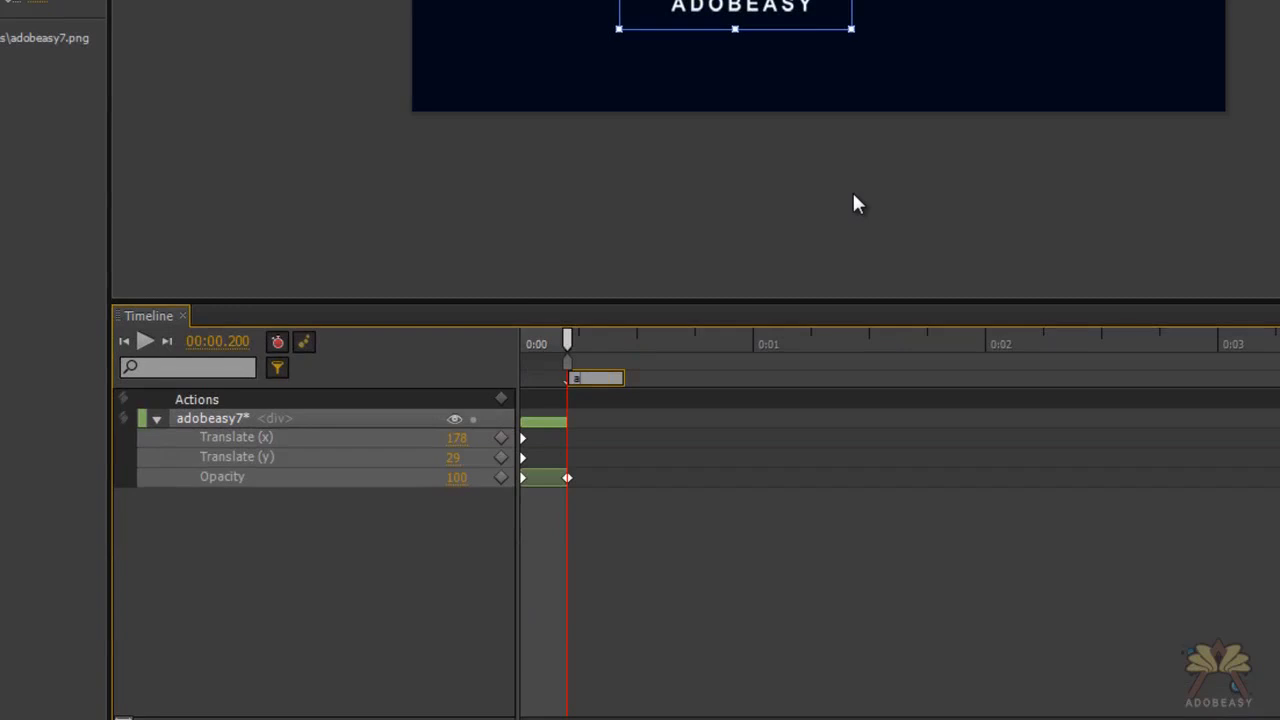
mouse_move(565, 340)
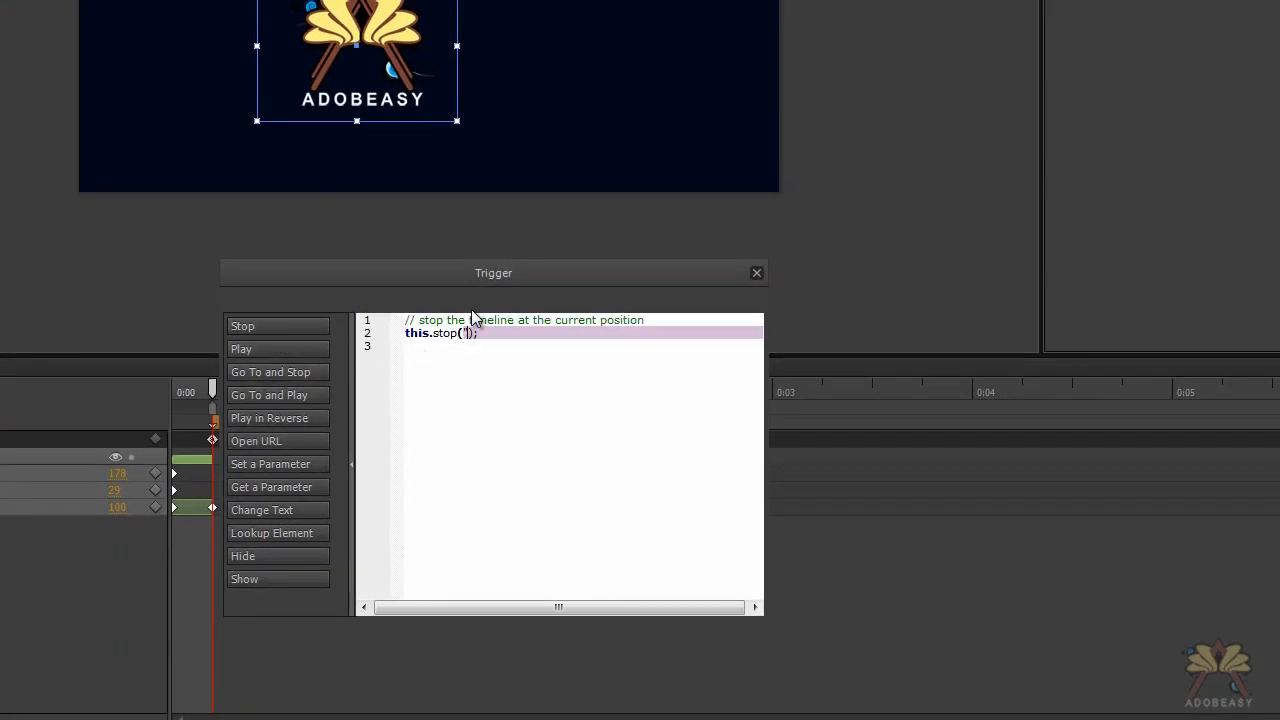
Set the trigger's stop() target to the "adobeasy" label and close the editor
type("adobeasy")
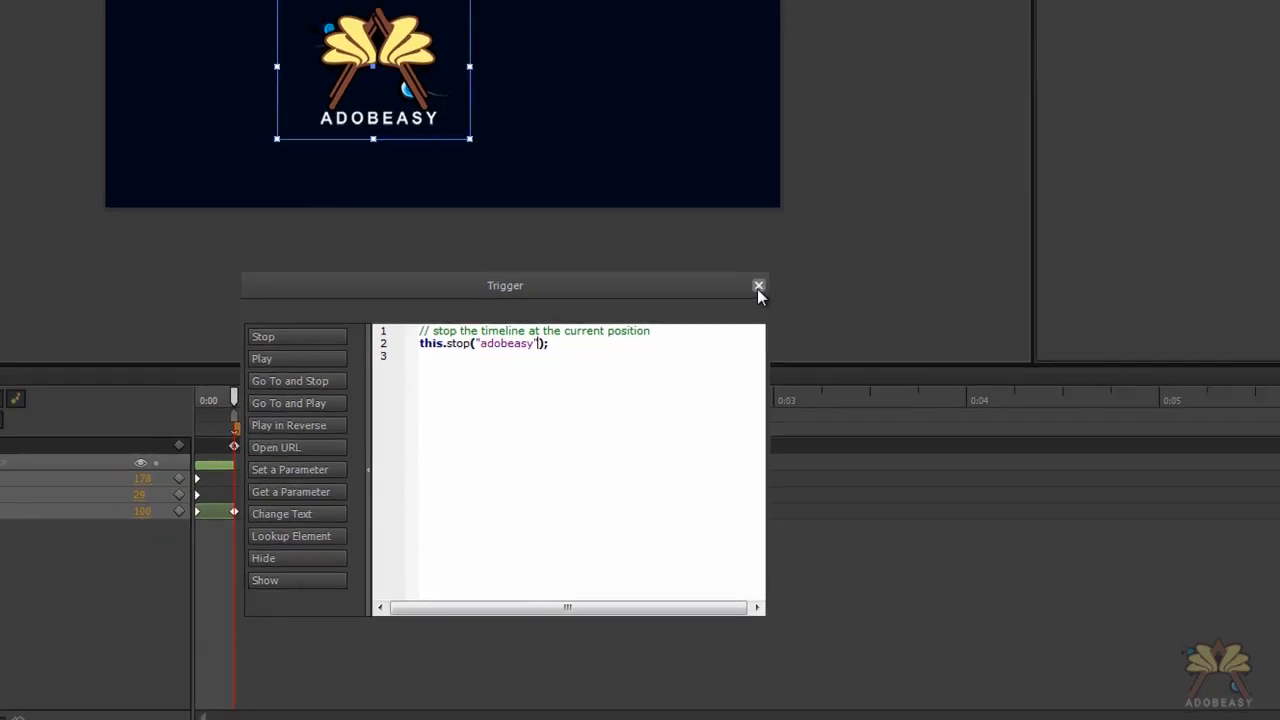
left_click(759, 286)
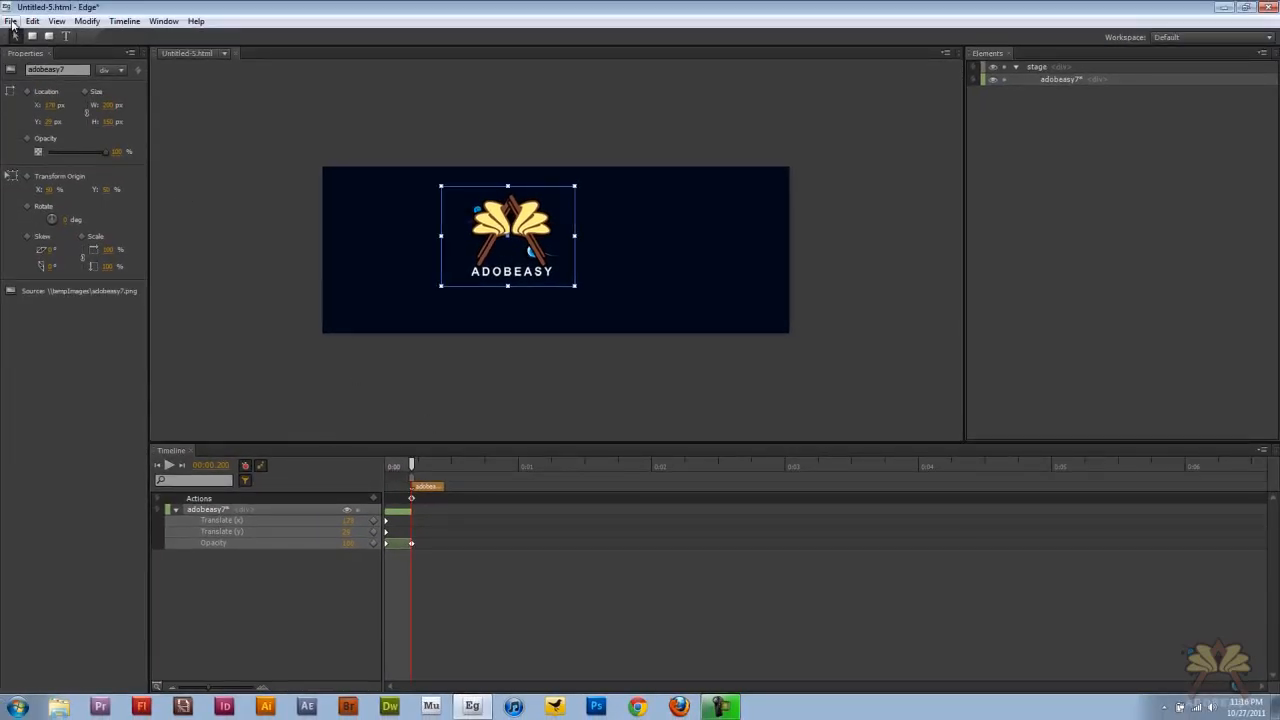
Begin importing the adobeasy24.png glow image from the File menu
left_click(11, 20)
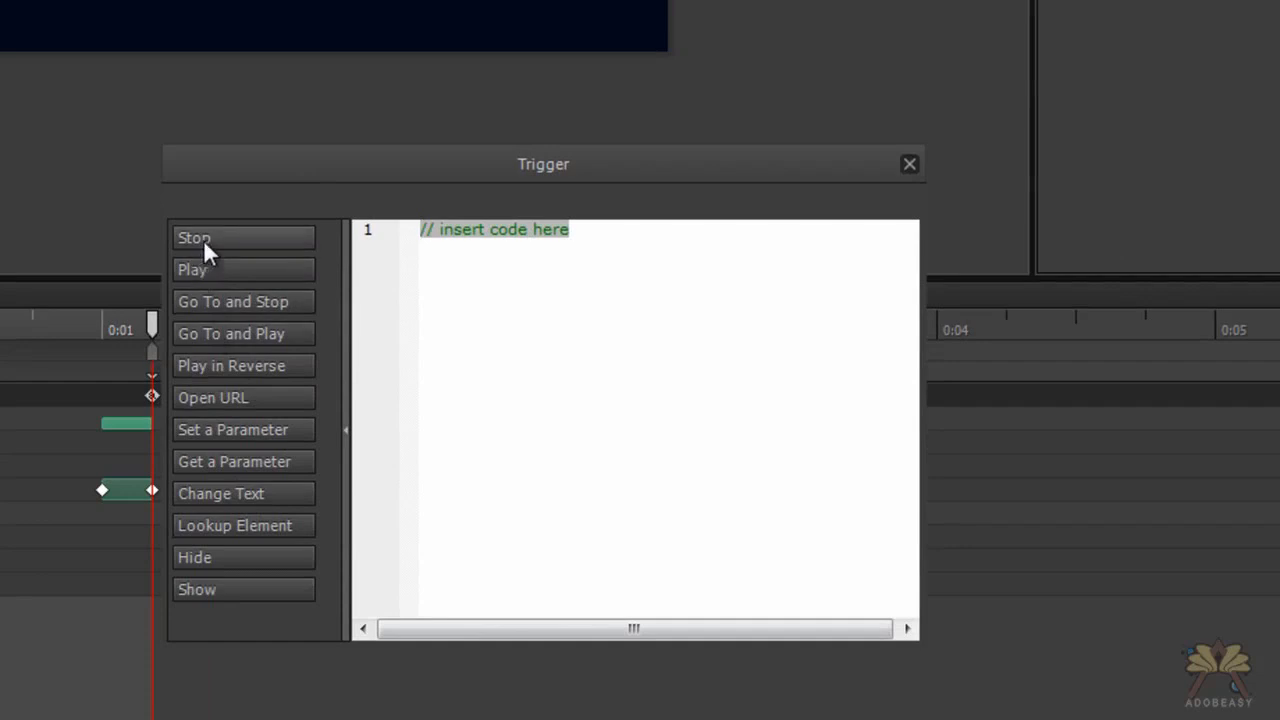
Insert a Stop snippet targeting the "adobeasy3" label and close the trigger editor
left_click(194, 237)
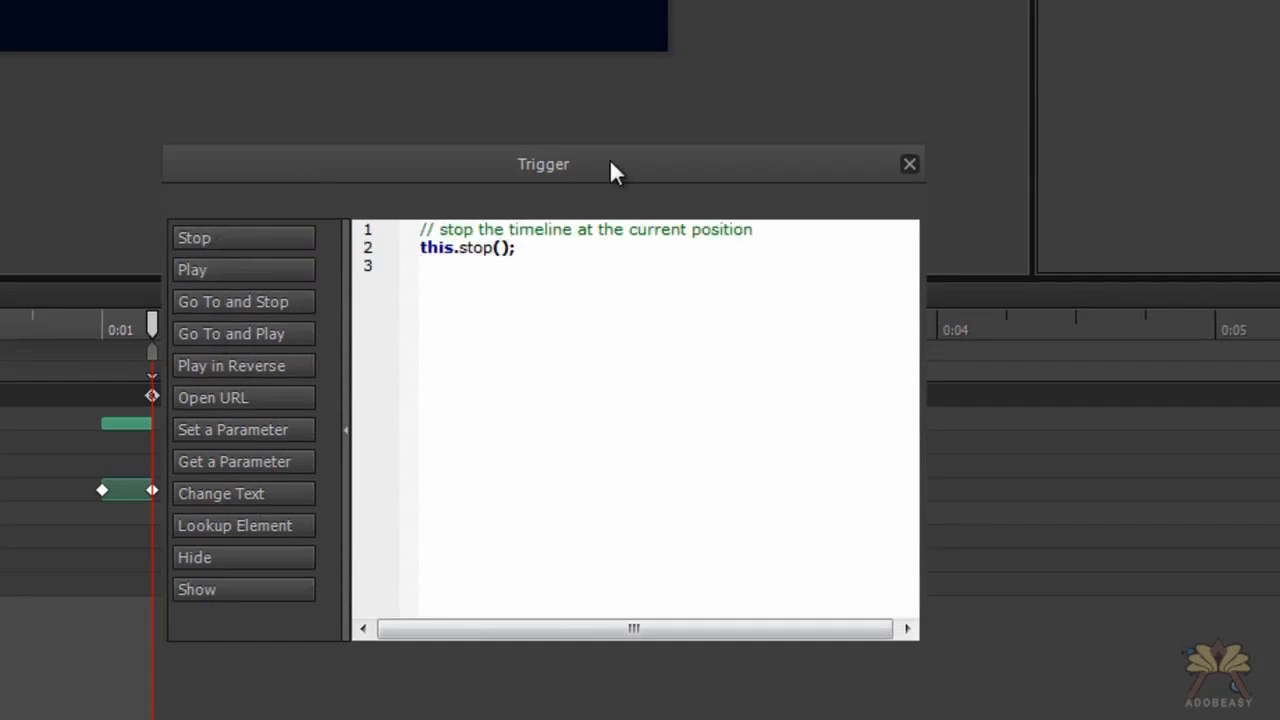
left_click(500, 248)
type("\"adobe")
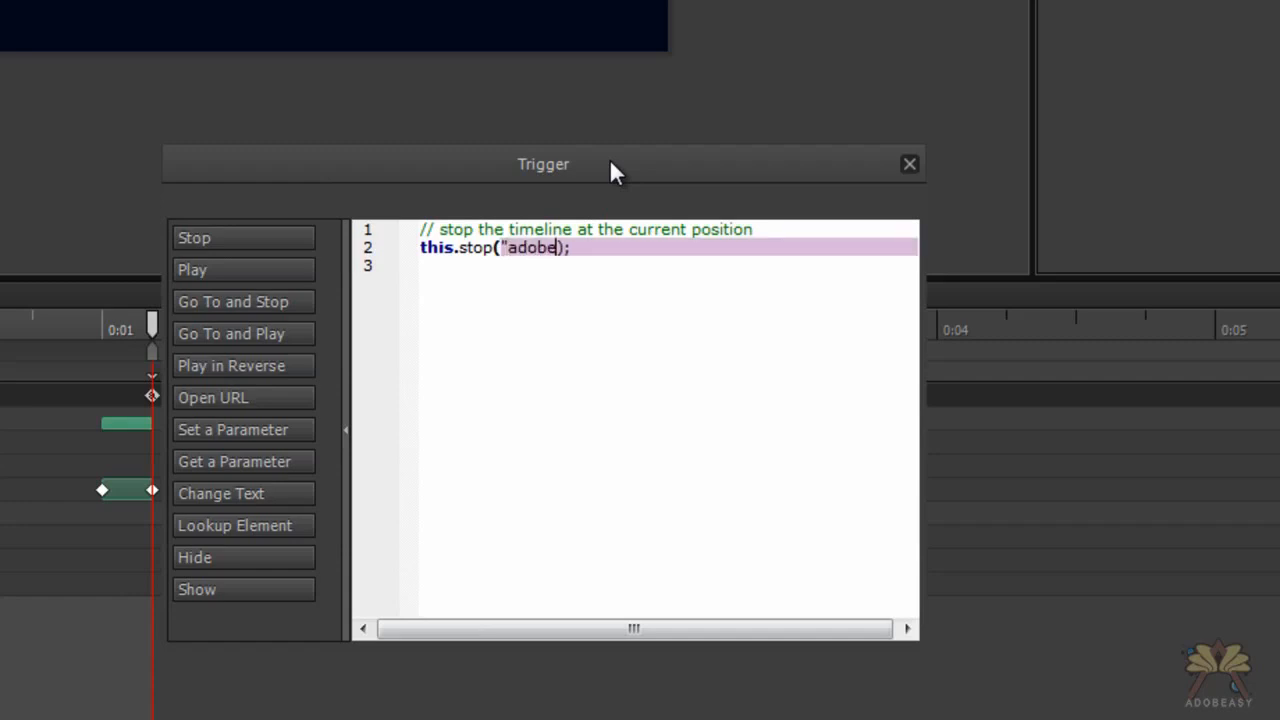
type("asy\"")
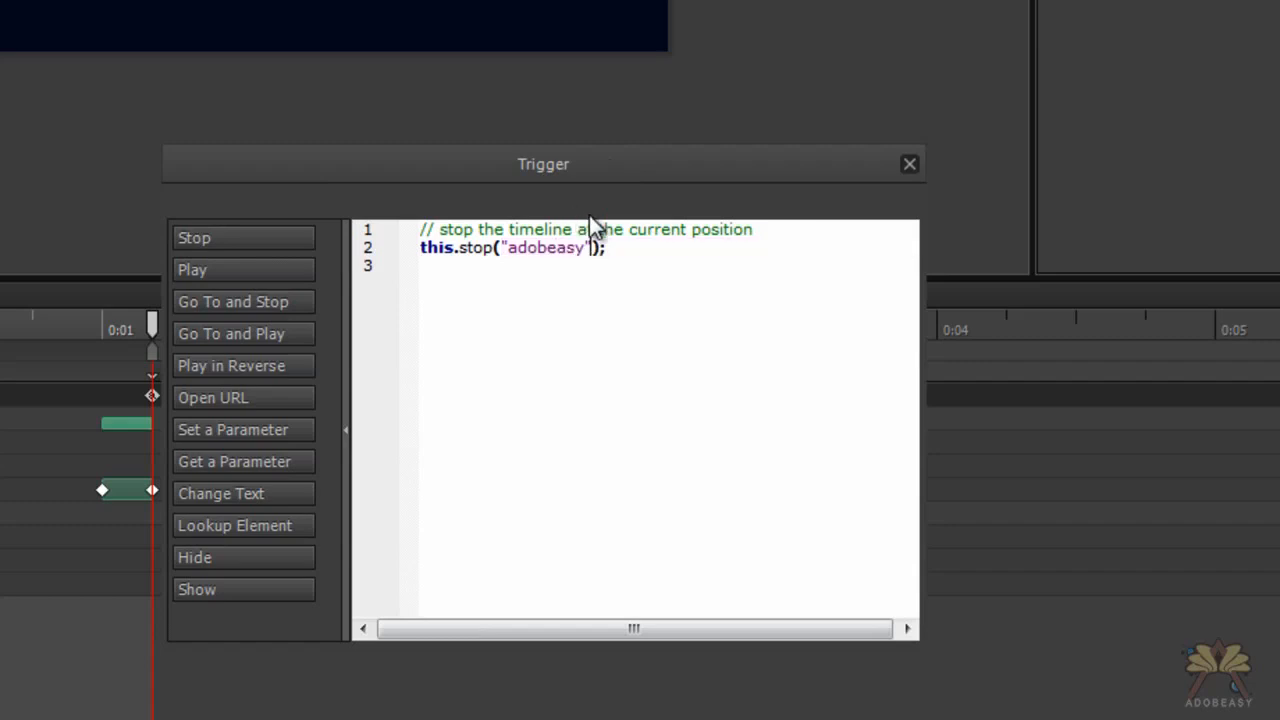
type("3")
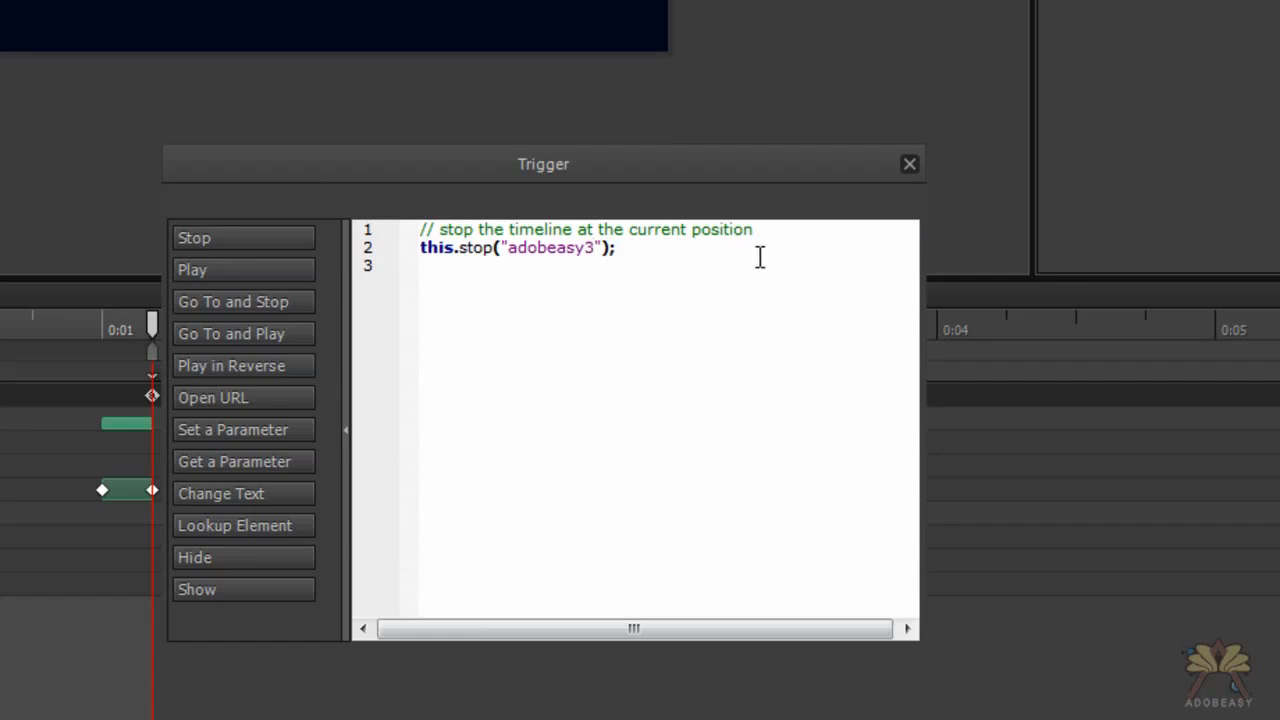
left_click(908, 163)
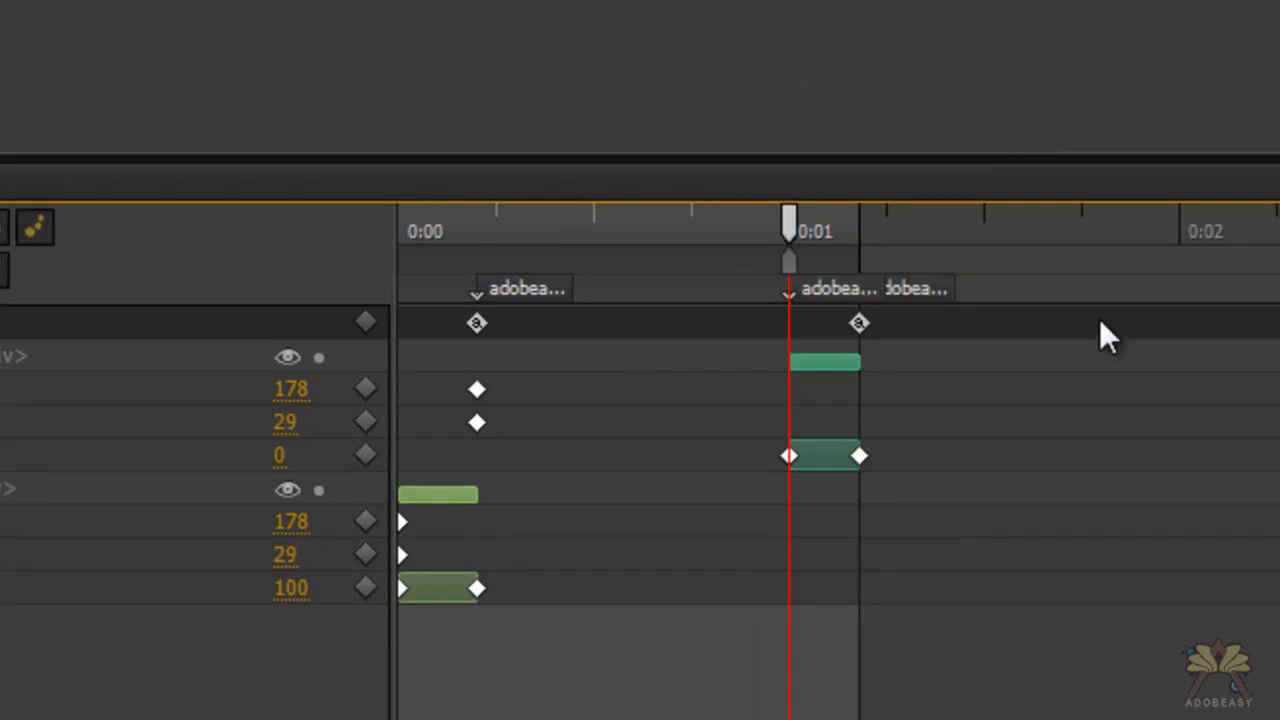
mouse_move(835, 302)
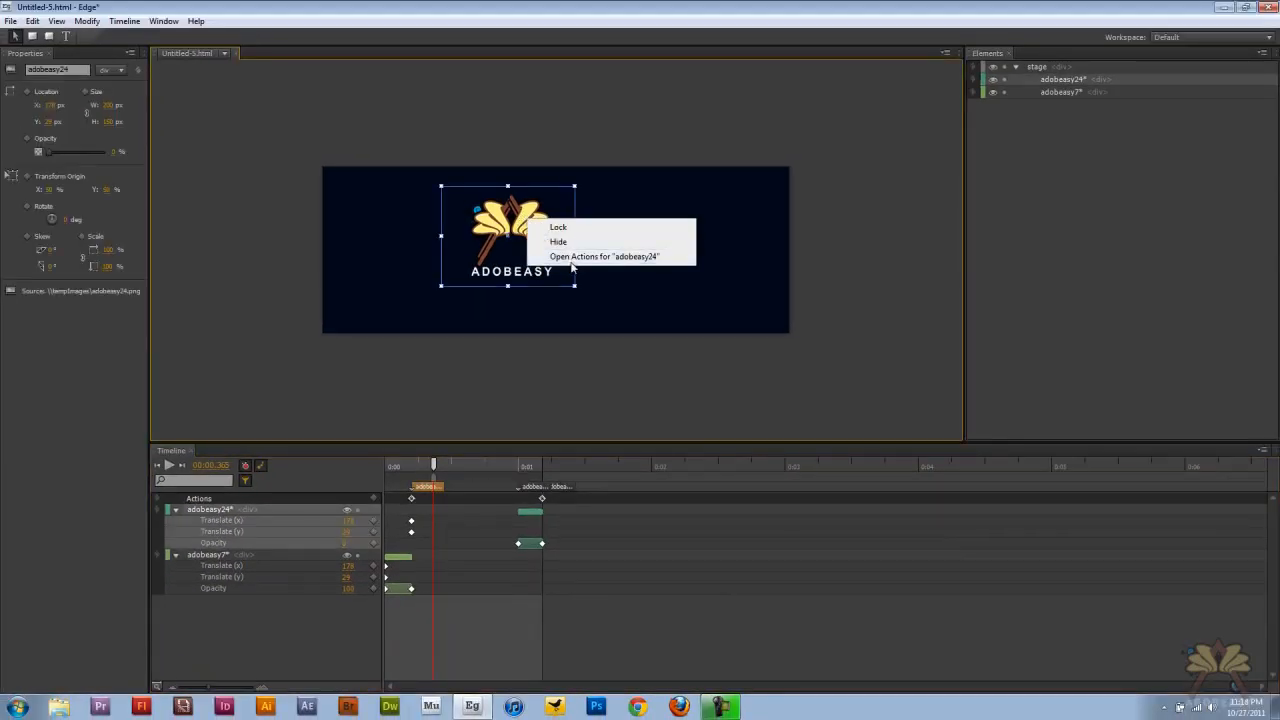
Add a vmouseover action on adobeasy24 that plays from the "adobeasy2" label
left_click(604, 257)
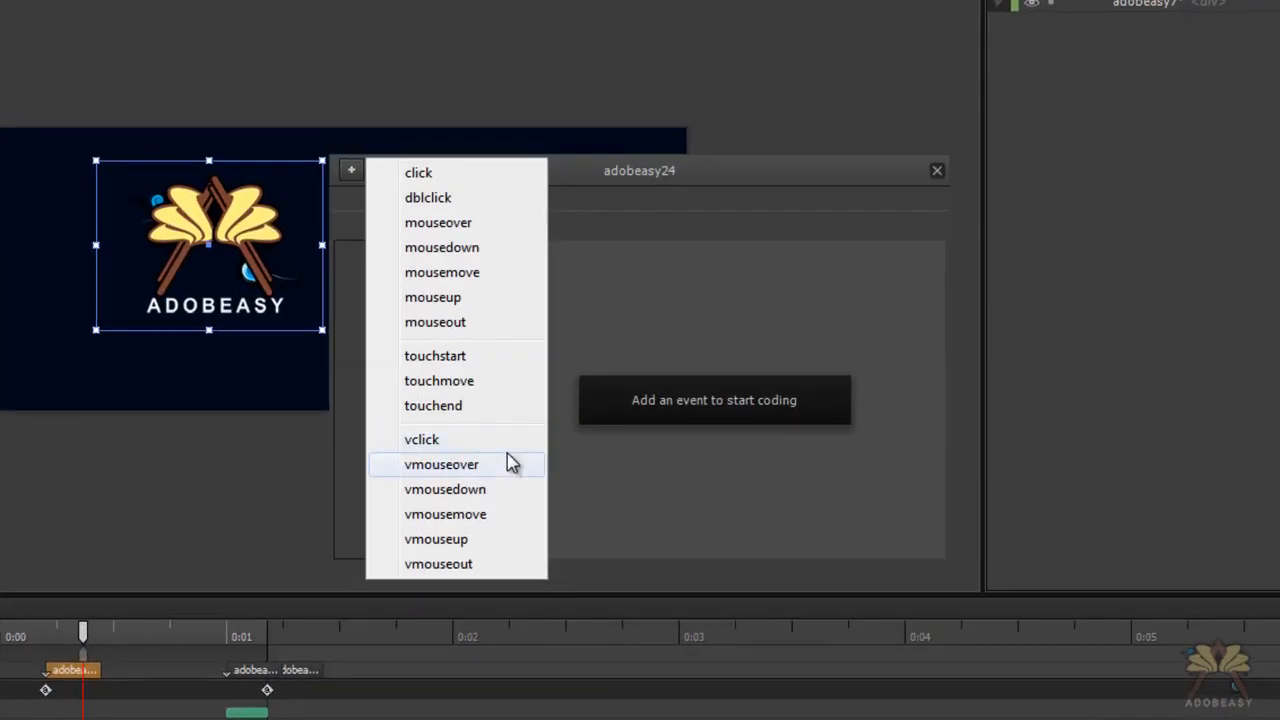
left_click(441, 464)
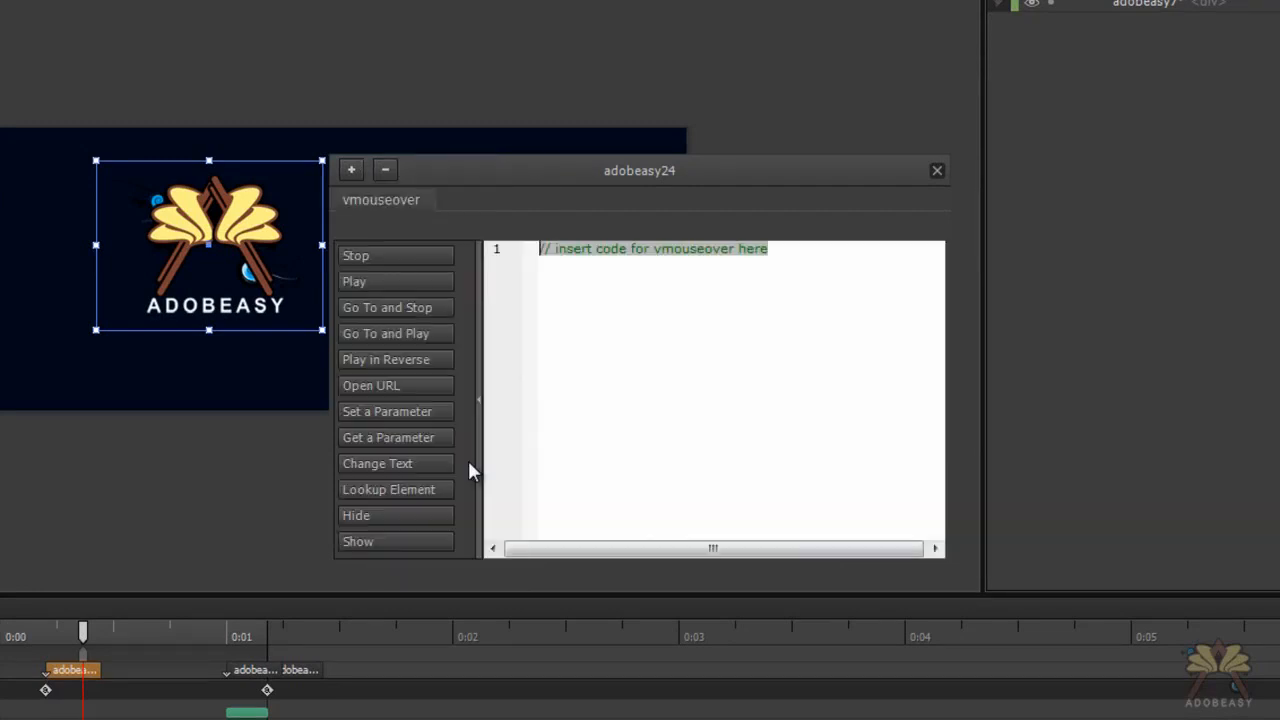
mouse_move(440, 360)
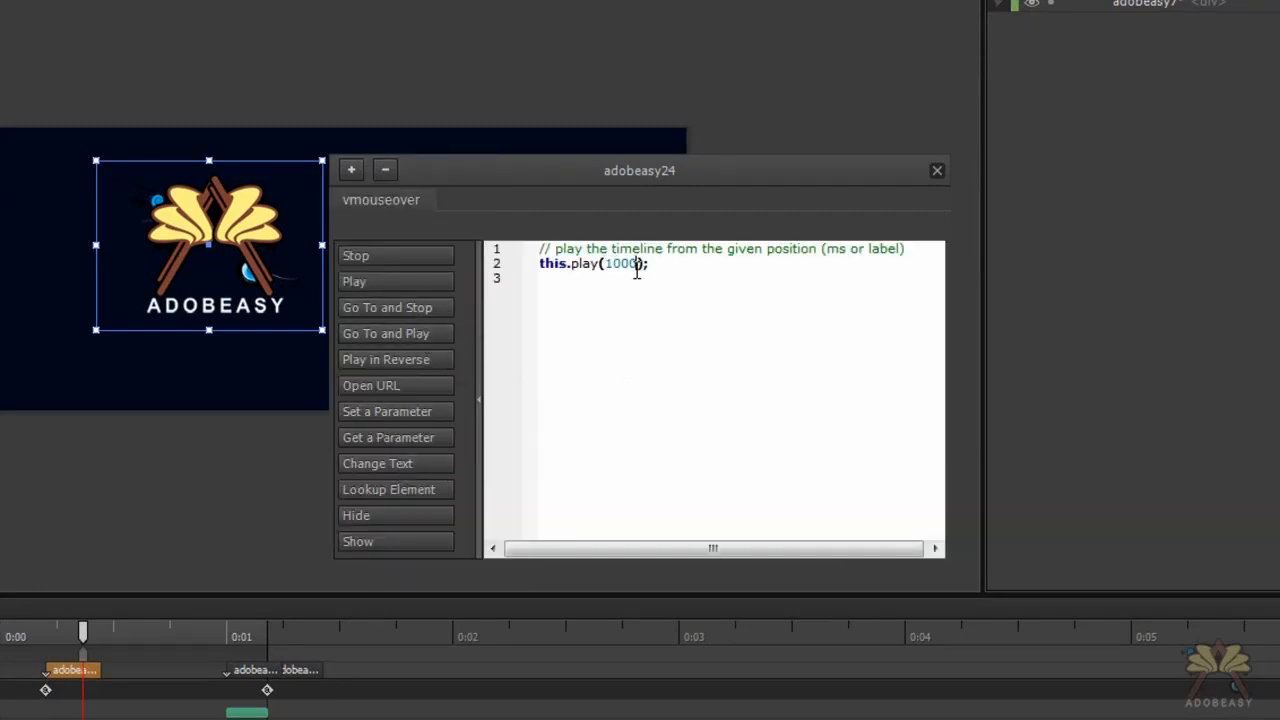
key("Backspace")
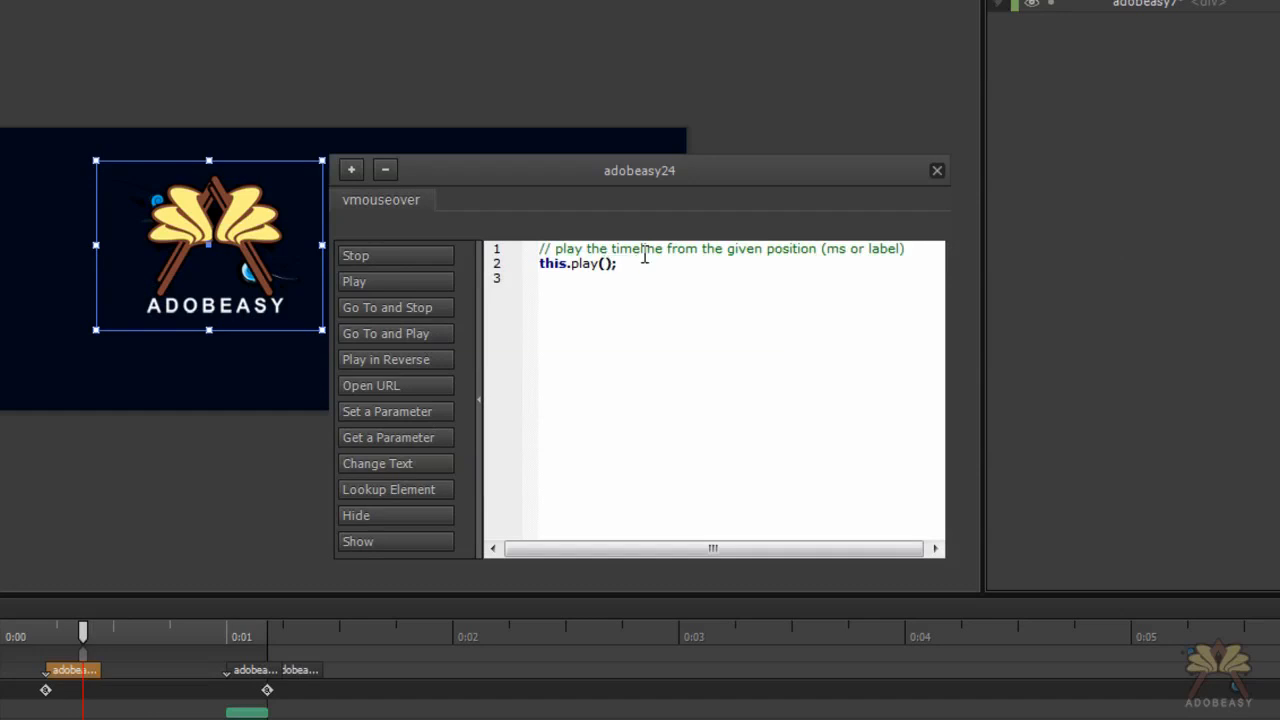
type("\"adobeasy2\"")
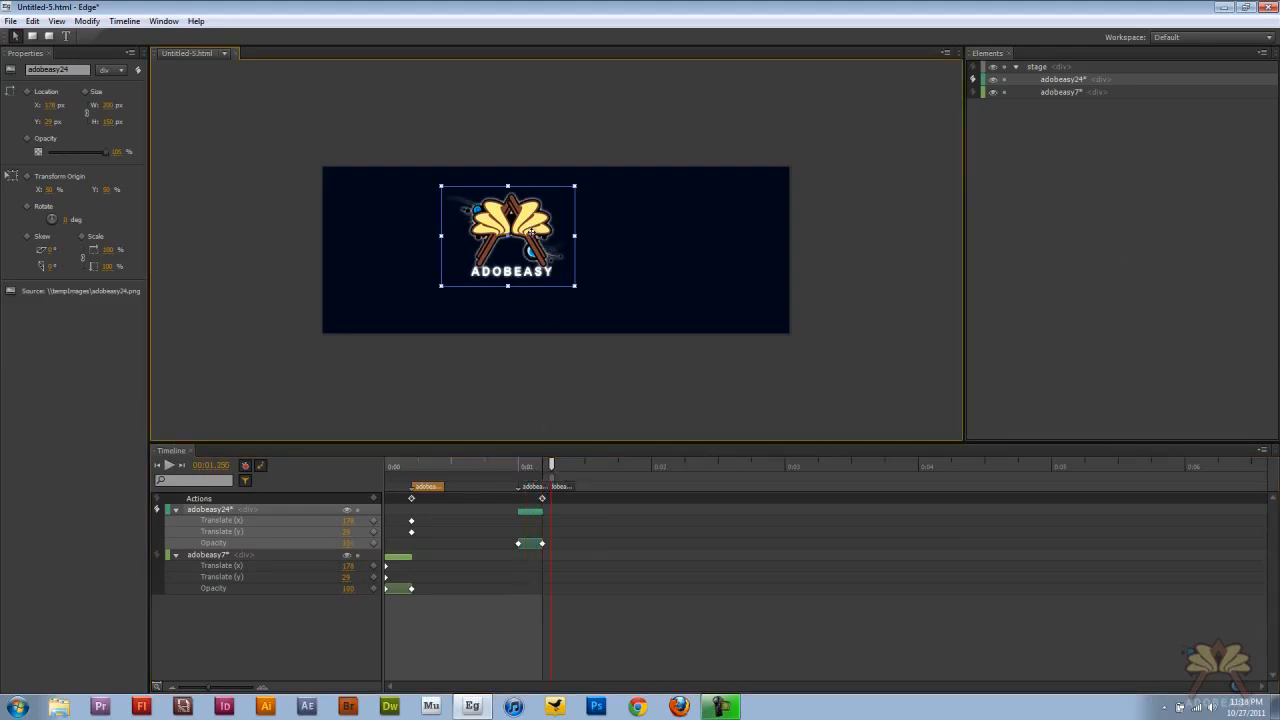
Add a click event to the adobeasy24 glow image's actions
right_click(533, 235)
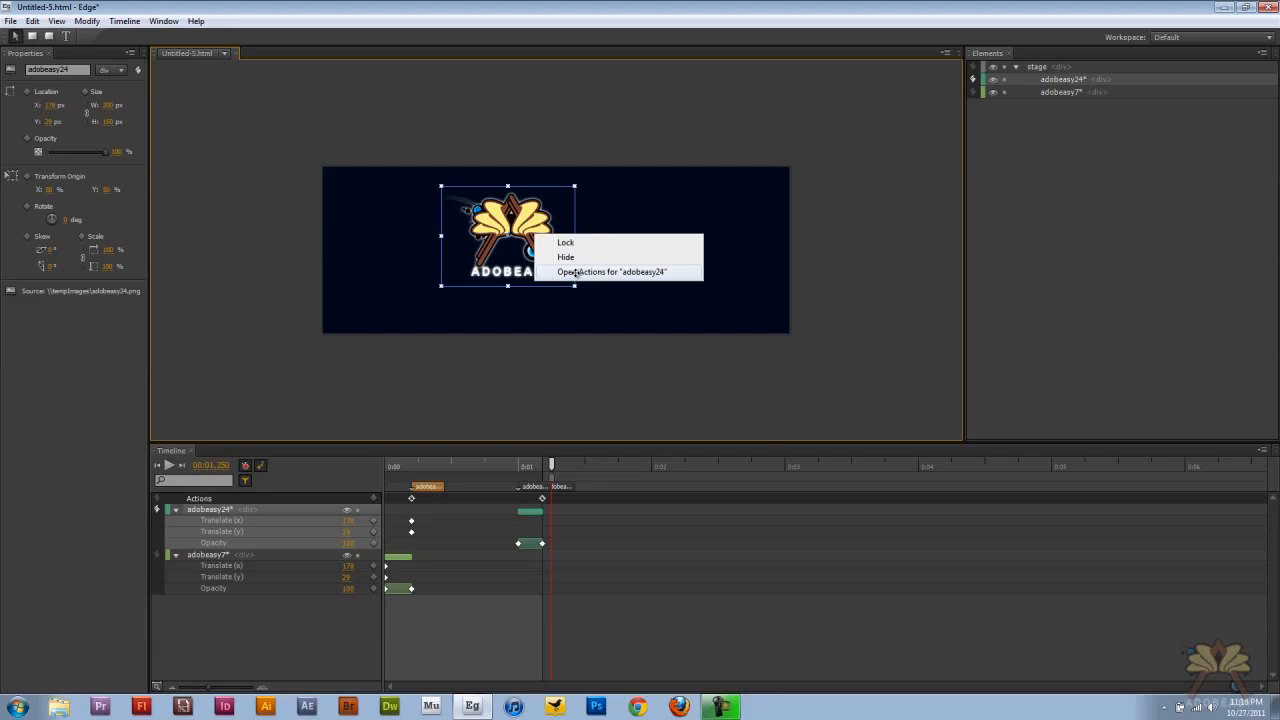
left_click(611, 272)
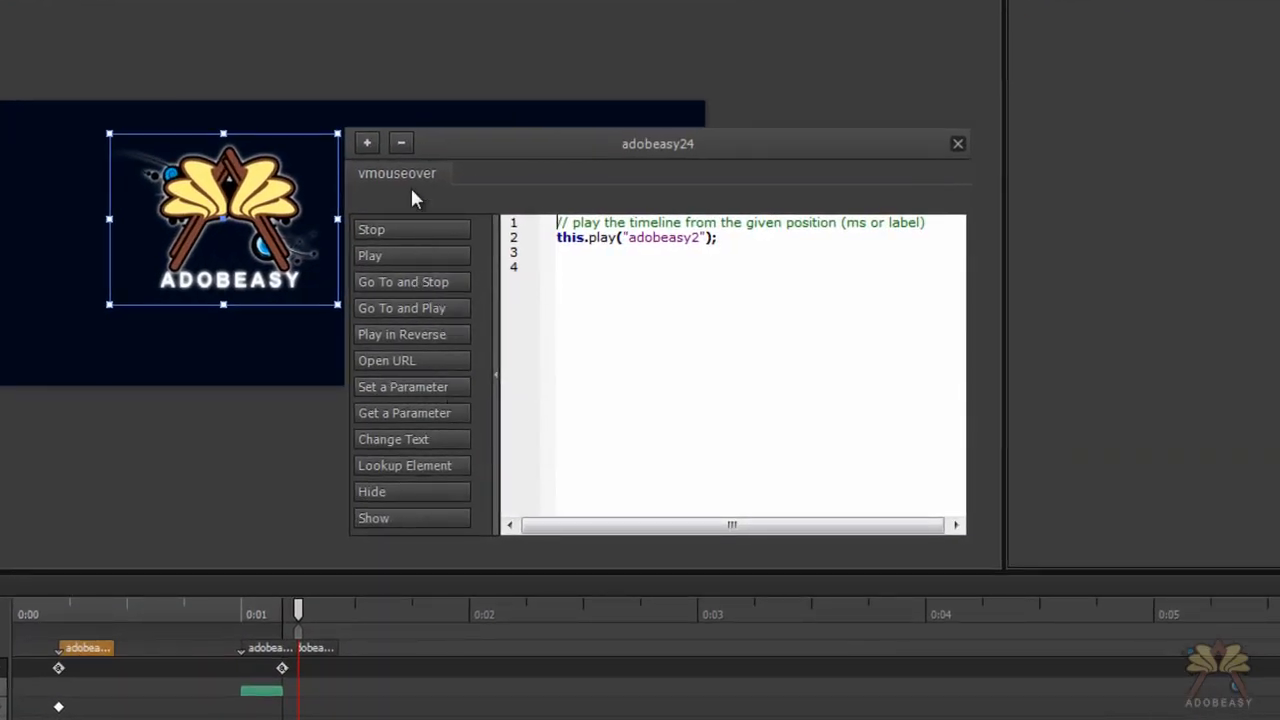
left_click(366, 142)
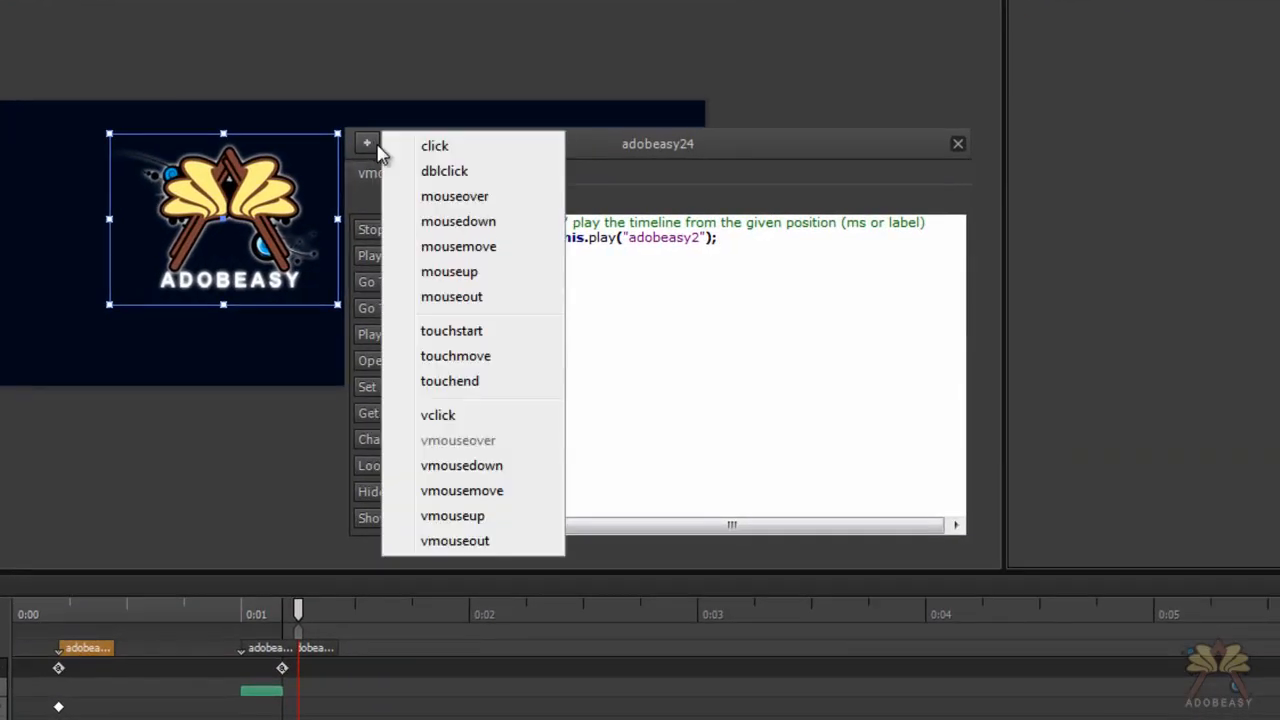
left_click(434, 145)
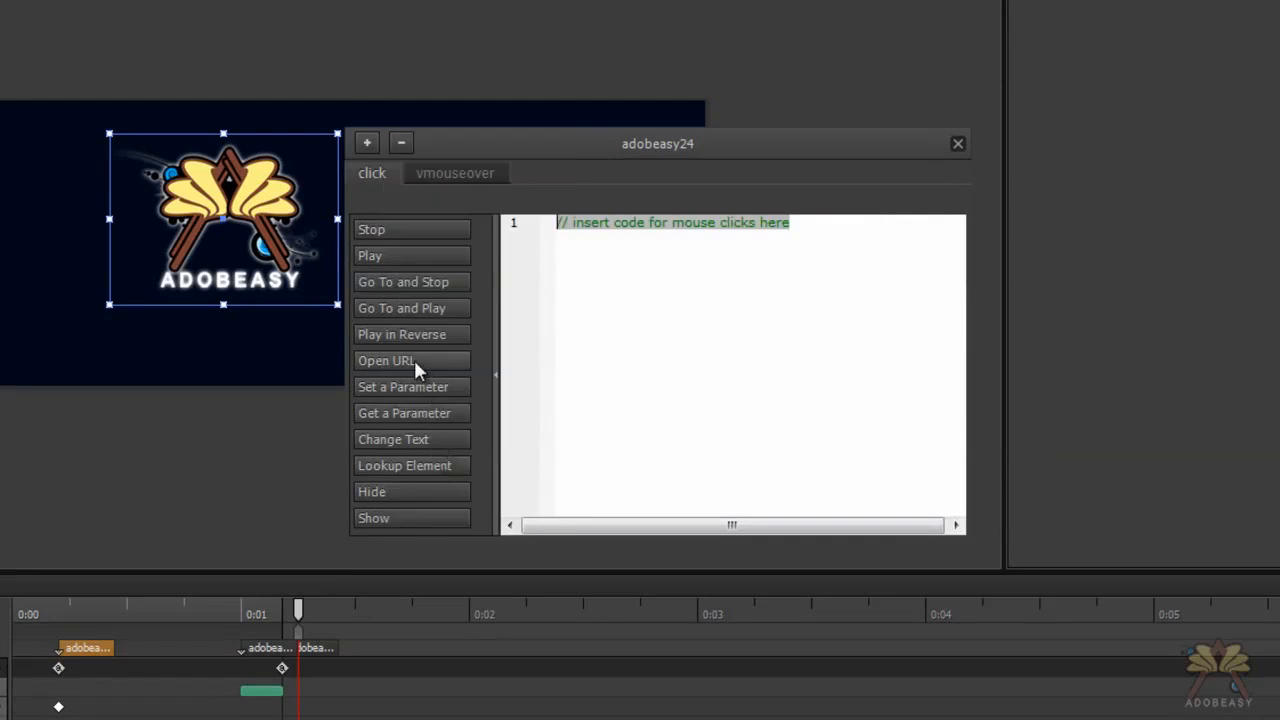
left_click(386, 360)
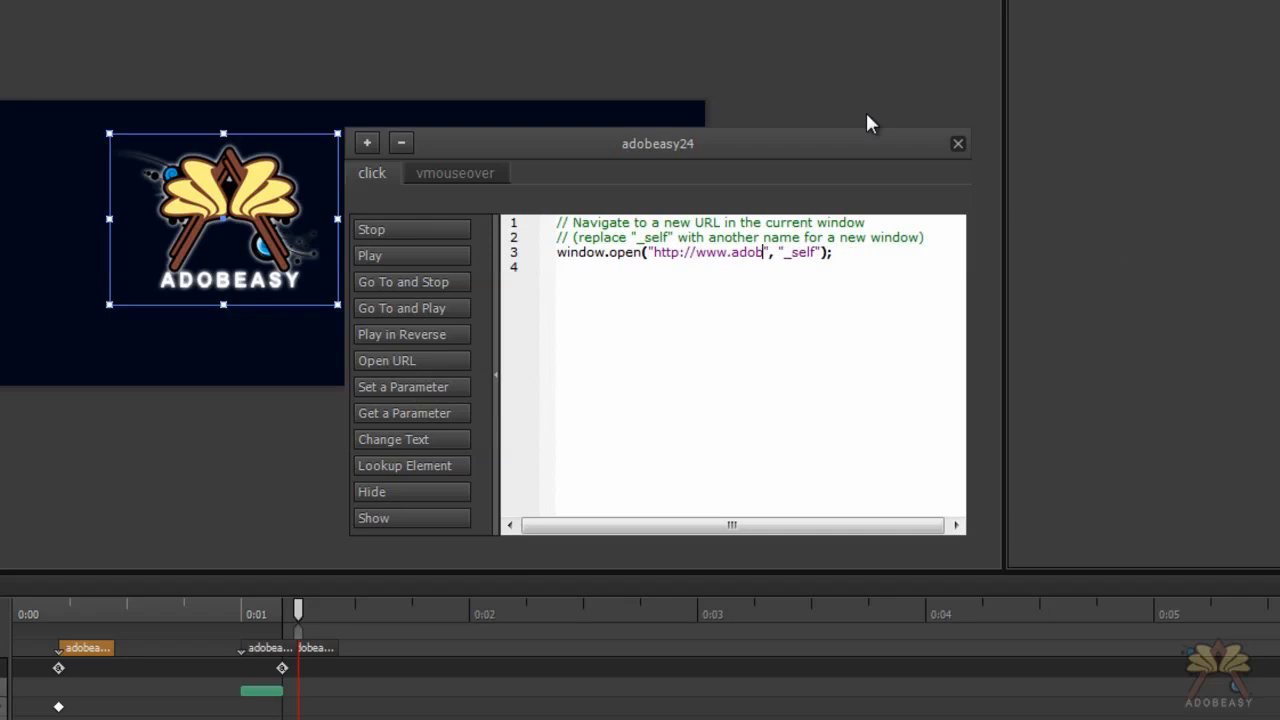
type("youtube")
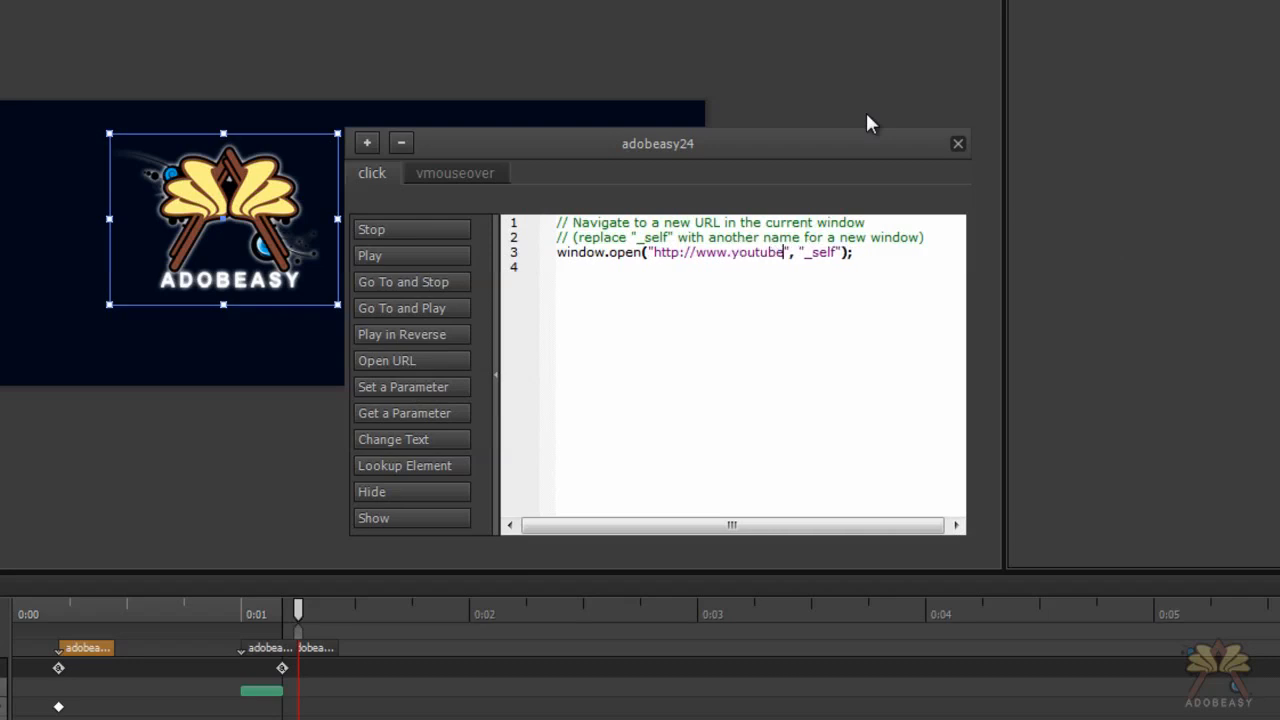
type(".com")
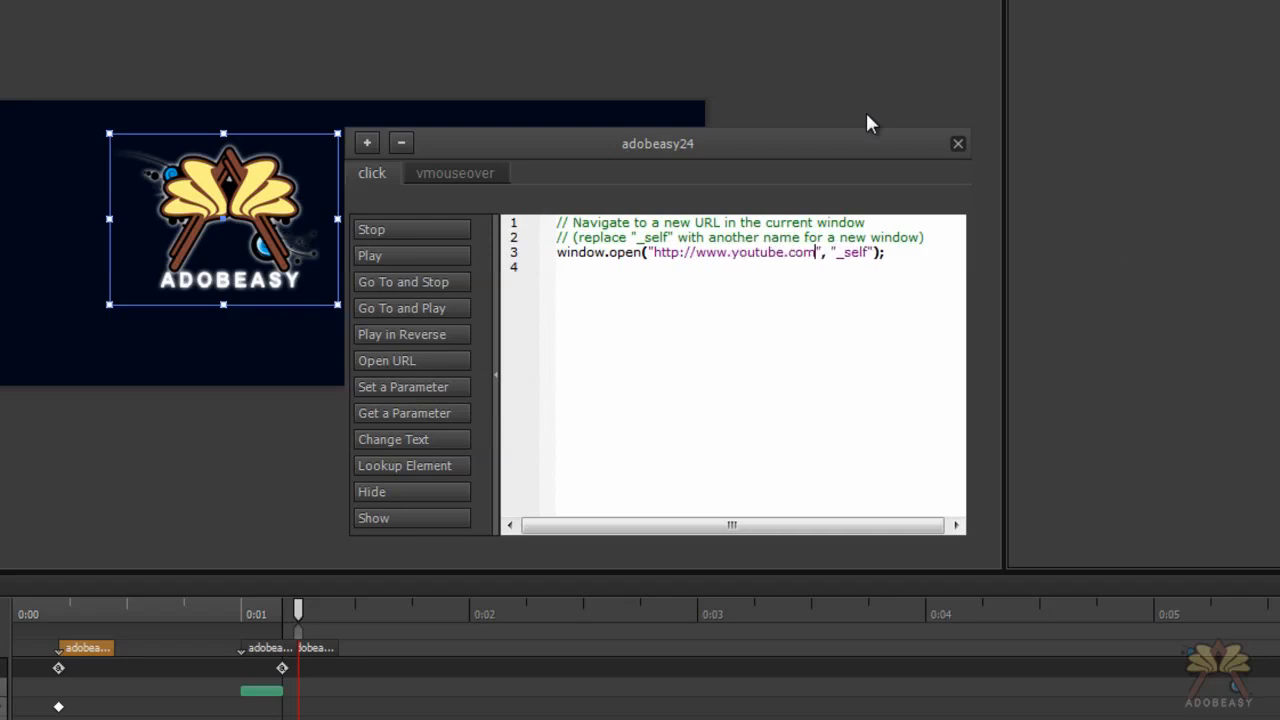
type("/adobeasytips")
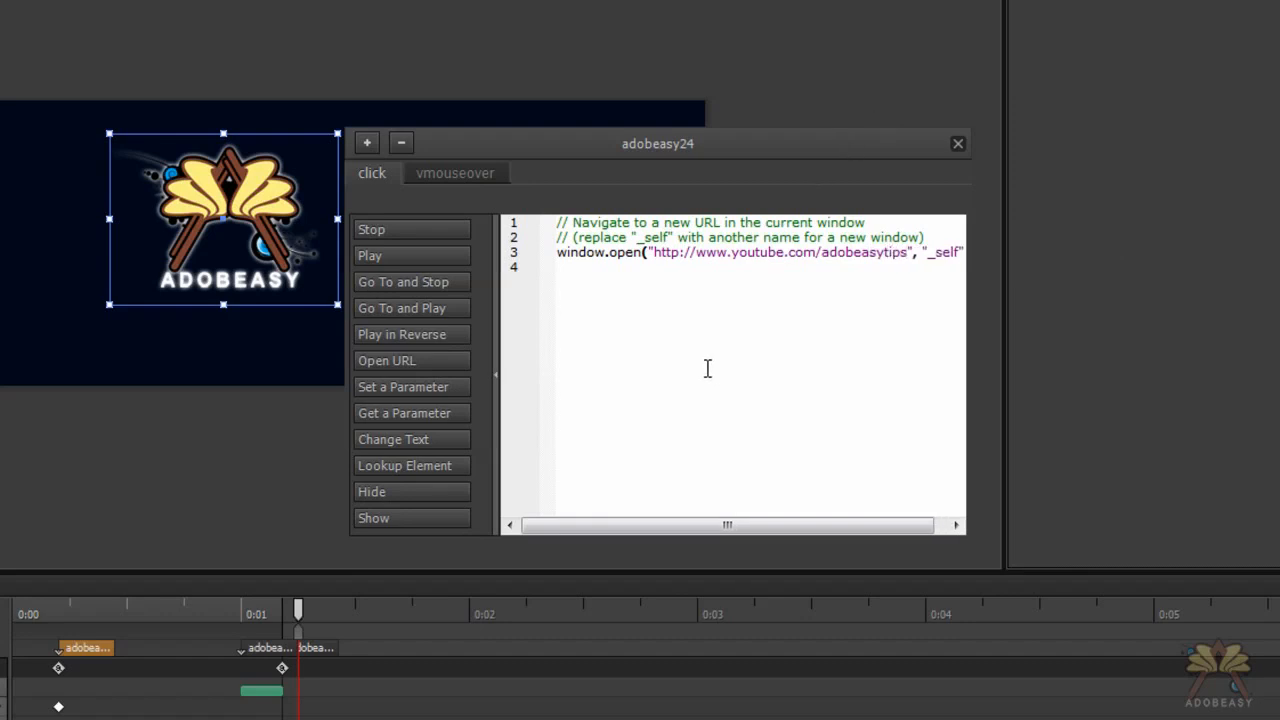
mouse_move(547, 315)
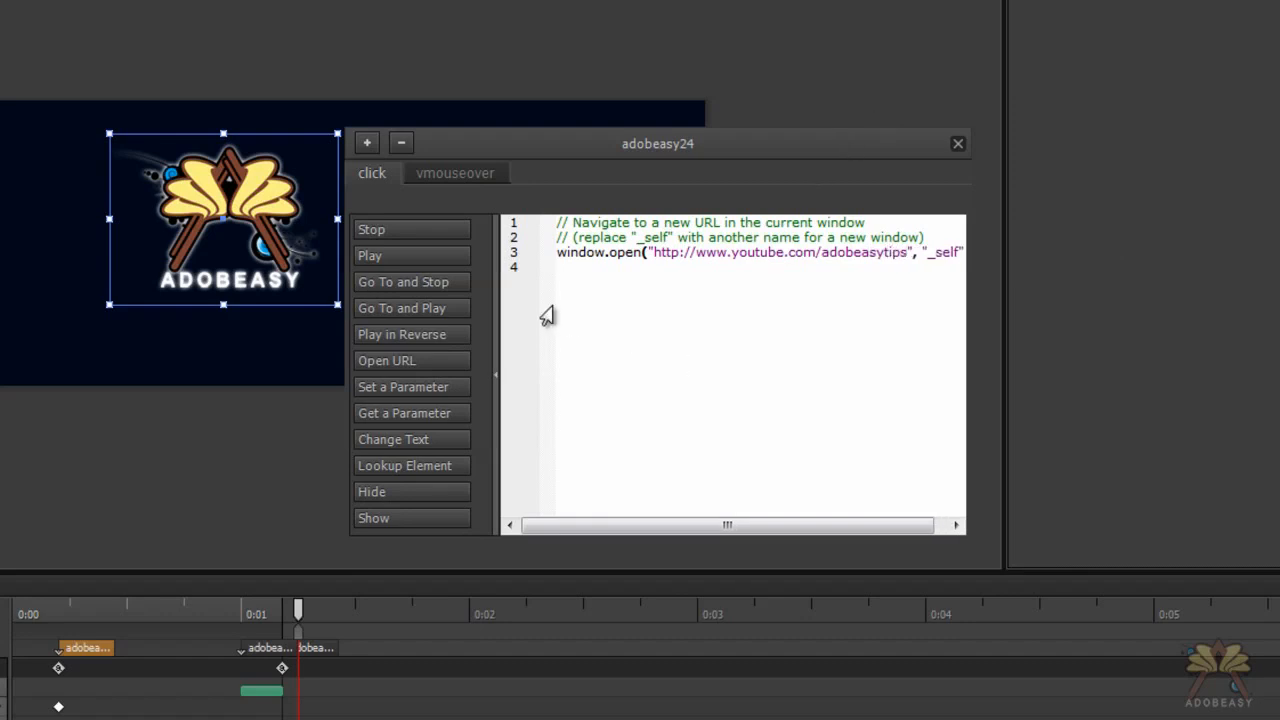
left_click(454, 173)
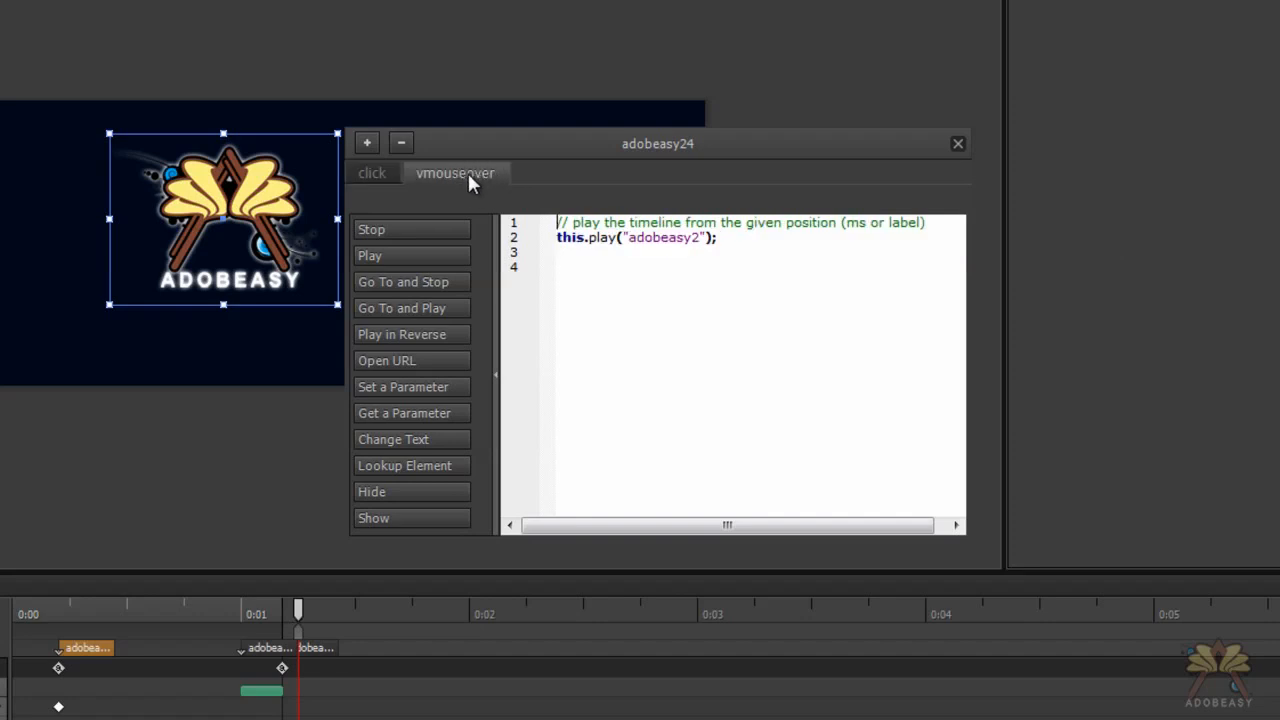
mouse_move(432, 287)
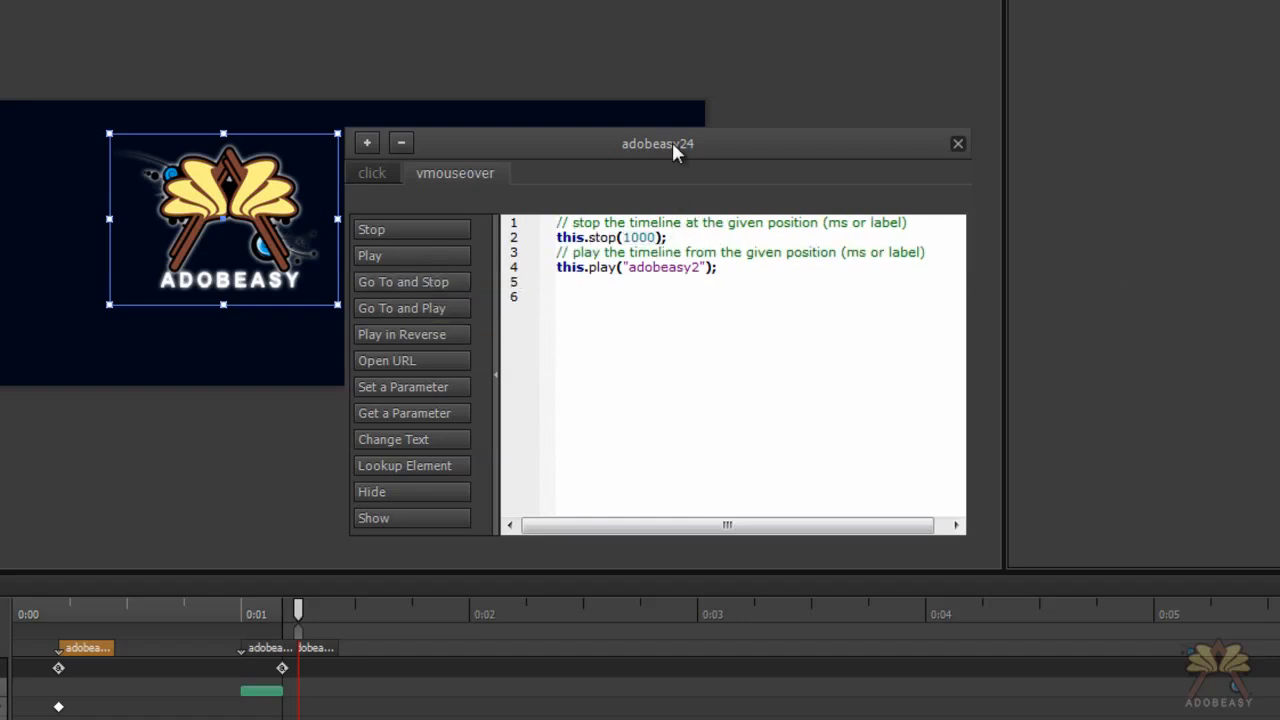
Give the hover event's new stop() command the "adobeas..." label argument
type("\"adobeas\"")
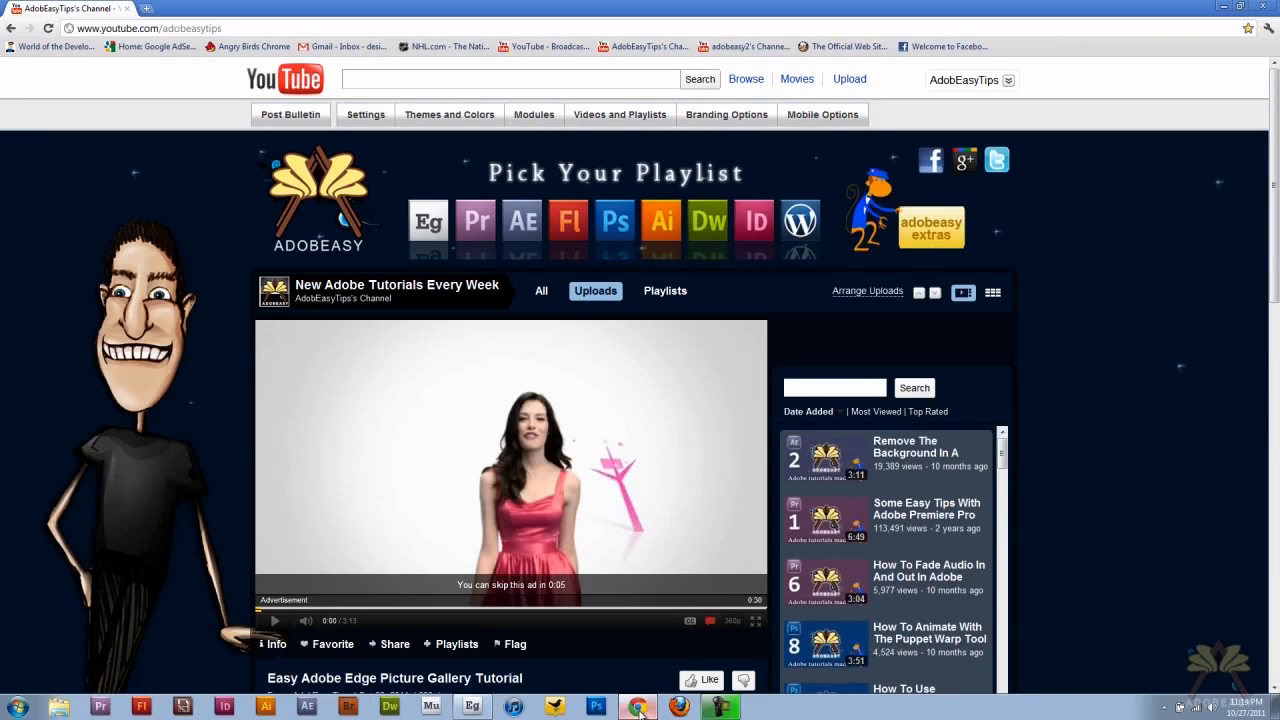
Return from the Chrome YouTube channel page to the Edge project via the taskbar
left_click(471, 707)
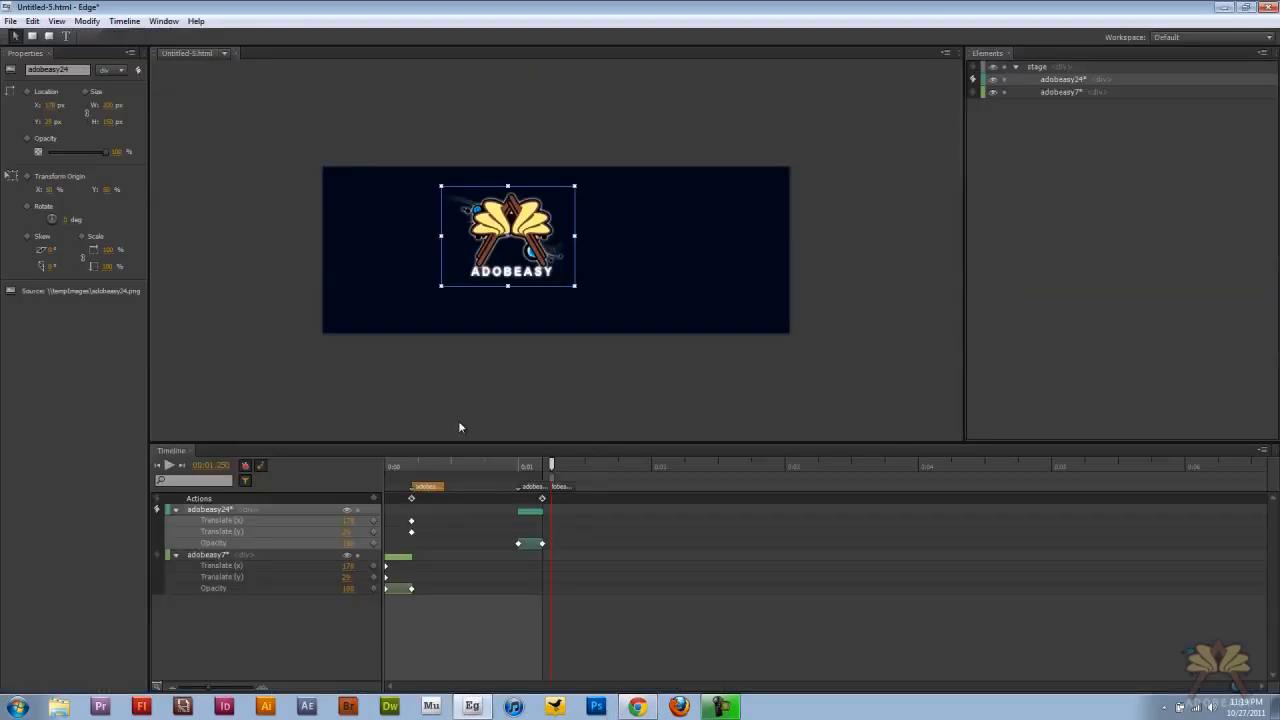